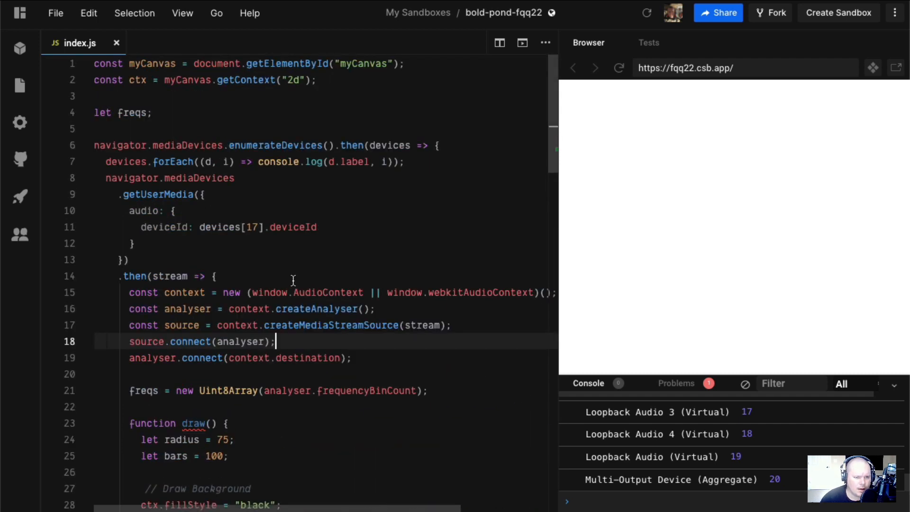
pyautogui.moveTo(270, 292)
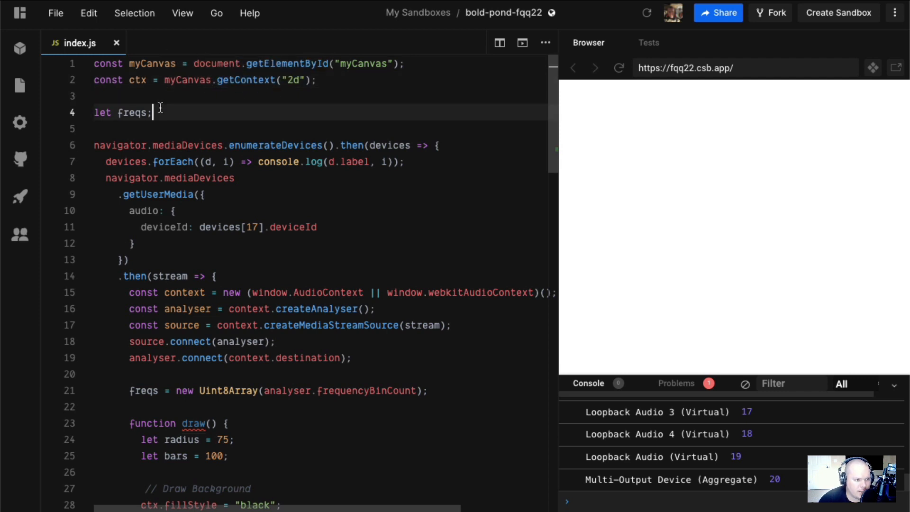
pyautogui.moveTo(182, 113)
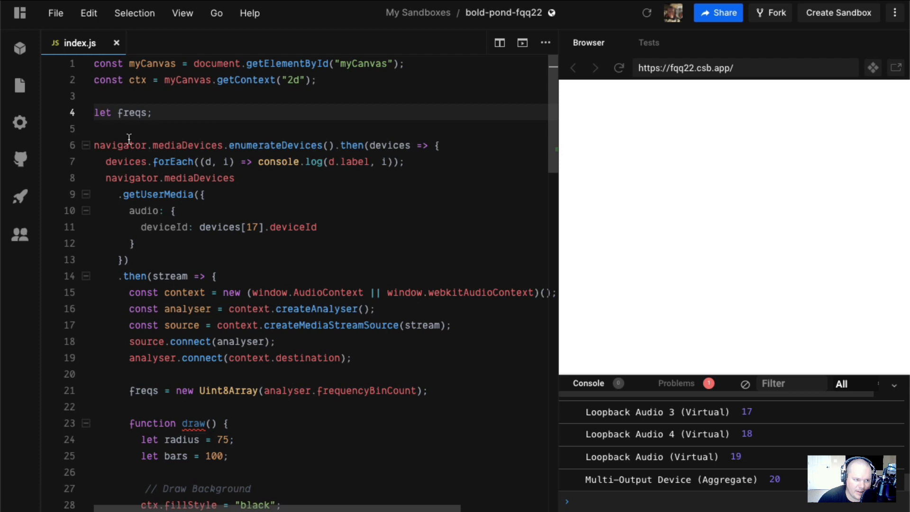
pyautogui.doubleClick(274, 145)
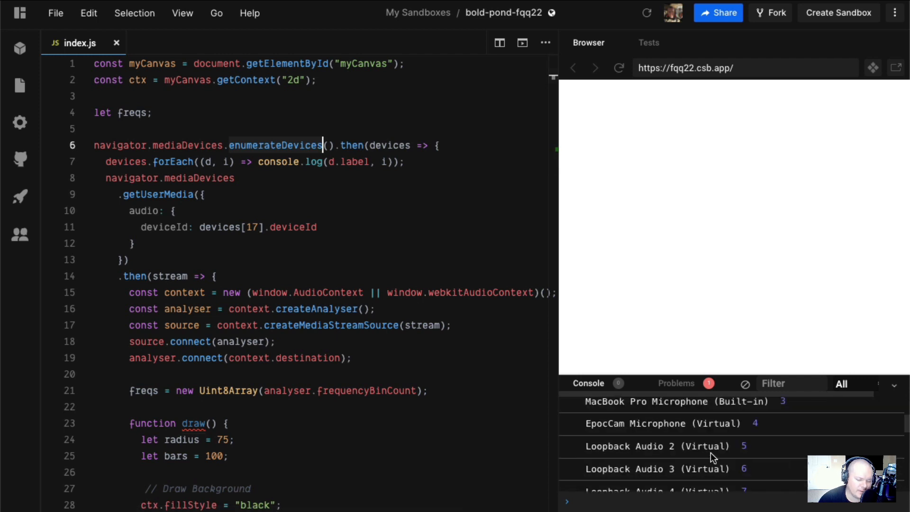
pyautogui.scroll(-3)
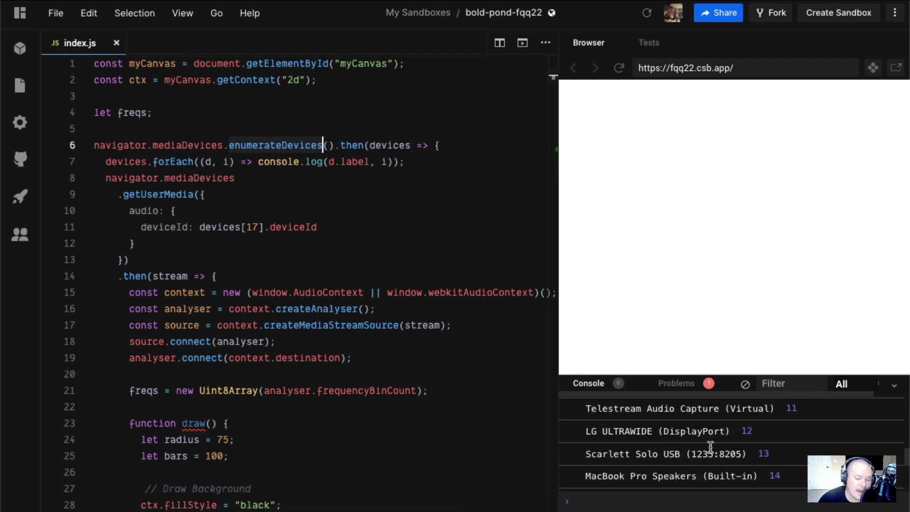
pyautogui.scroll(-3)
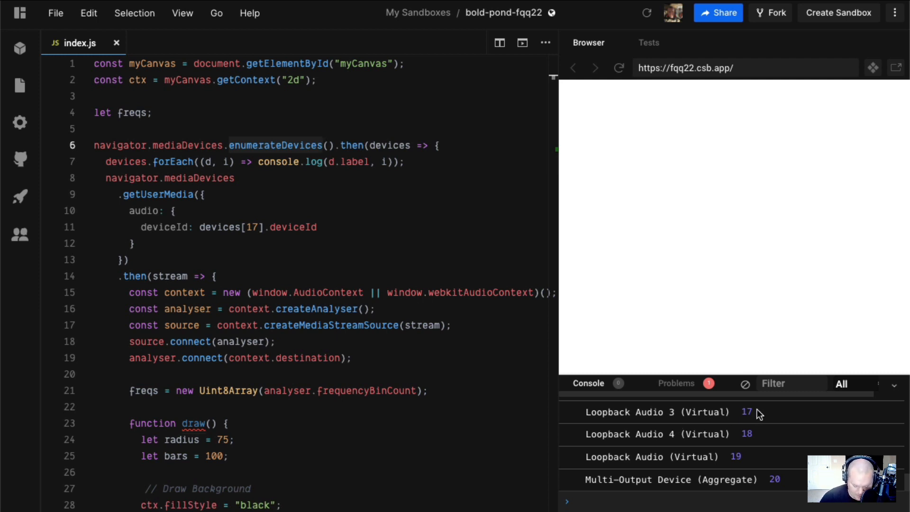
pyautogui.moveTo(749, 414)
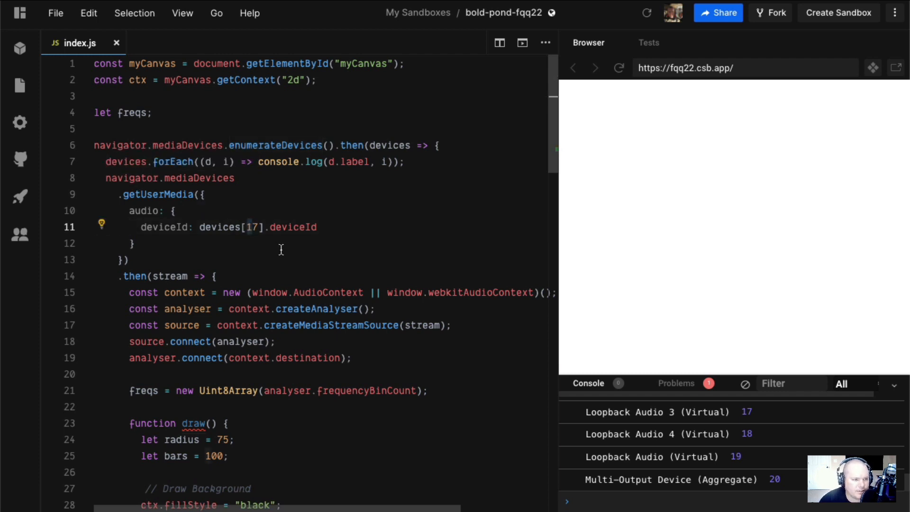
pyautogui.click(158, 276)
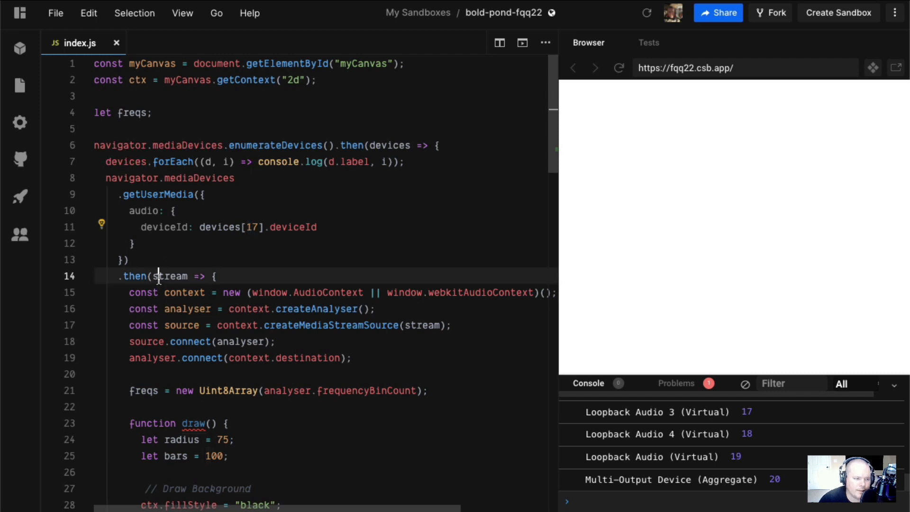
pyautogui.scroll(-3)
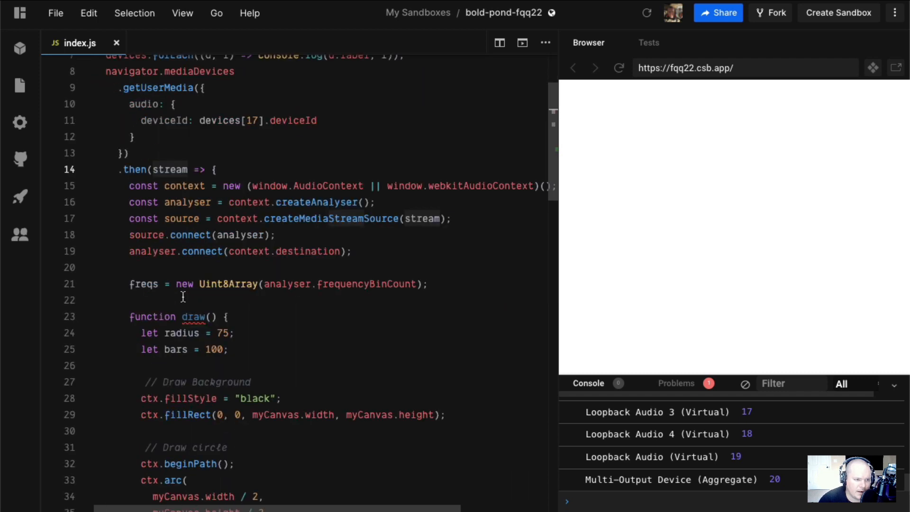
pyautogui.moveTo(481, 186)
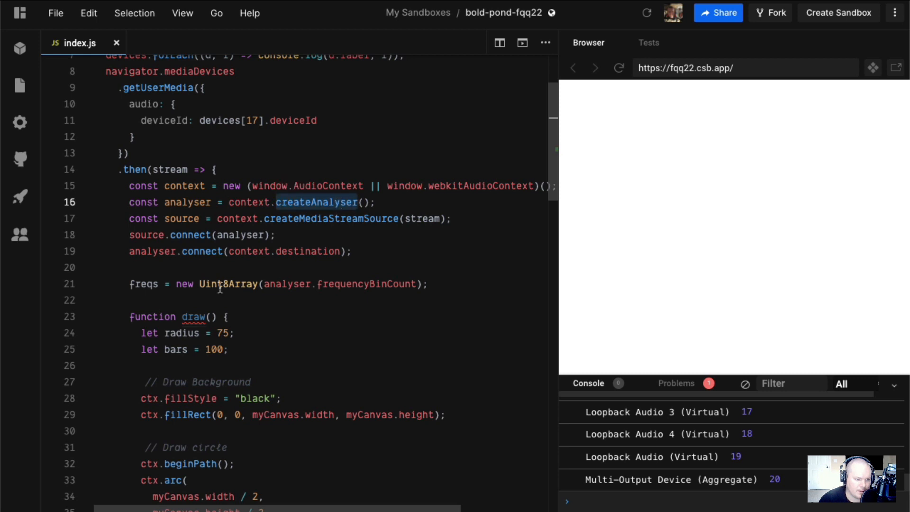
pyautogui.moveTo(348, 282)
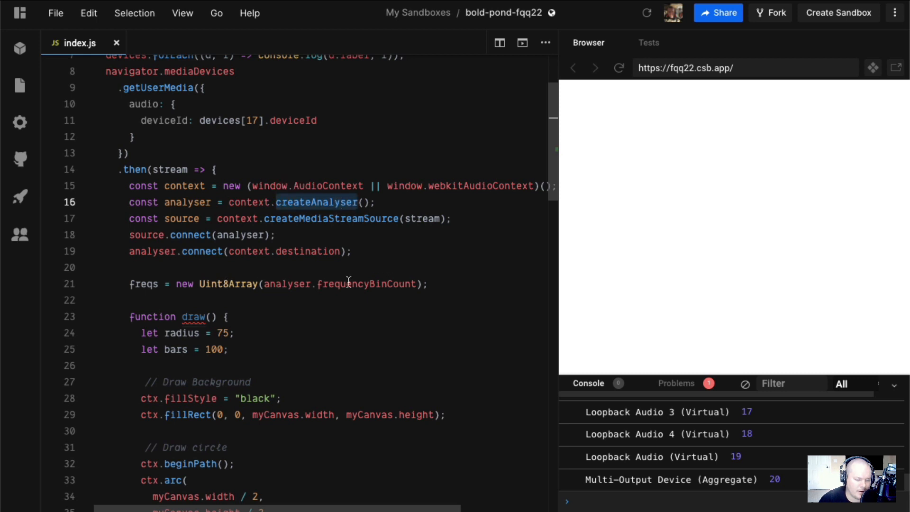
pyautogui.moveTo(229, 283)
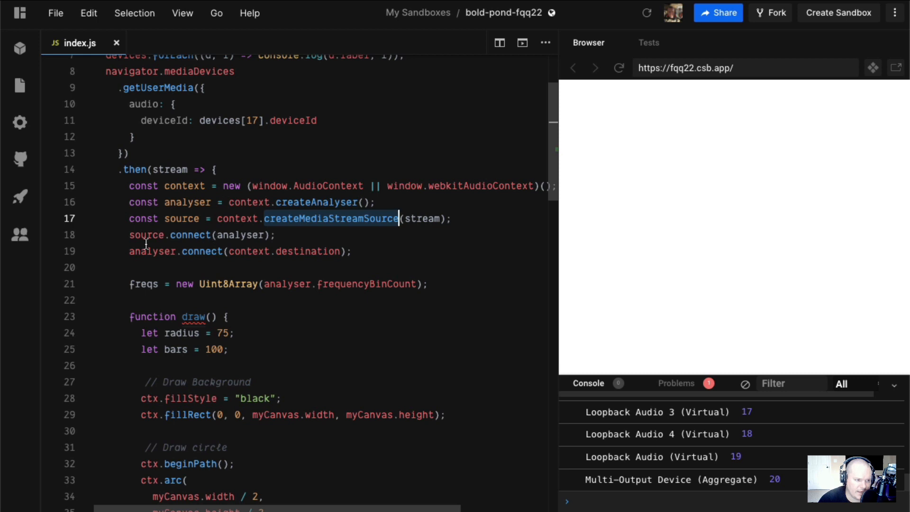
pyautogui.moveTo(327, 186)
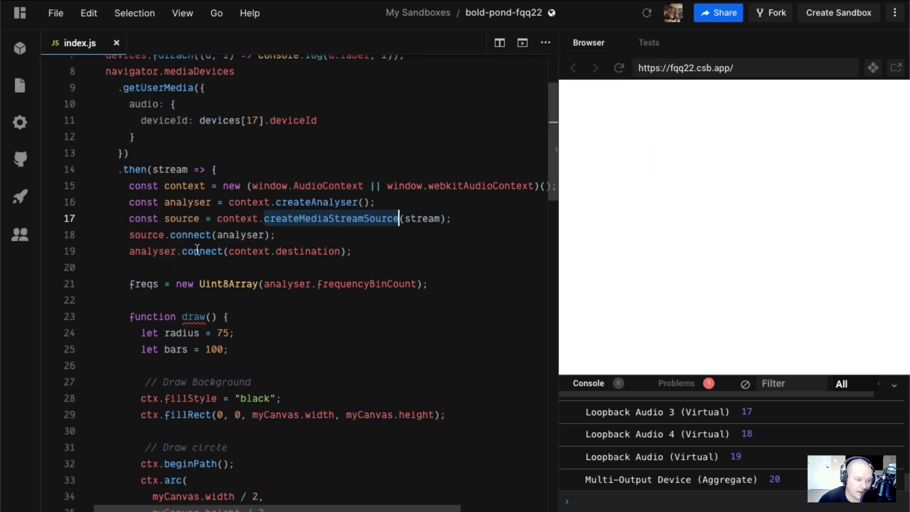
pyautogui.moveTo(307, 250)
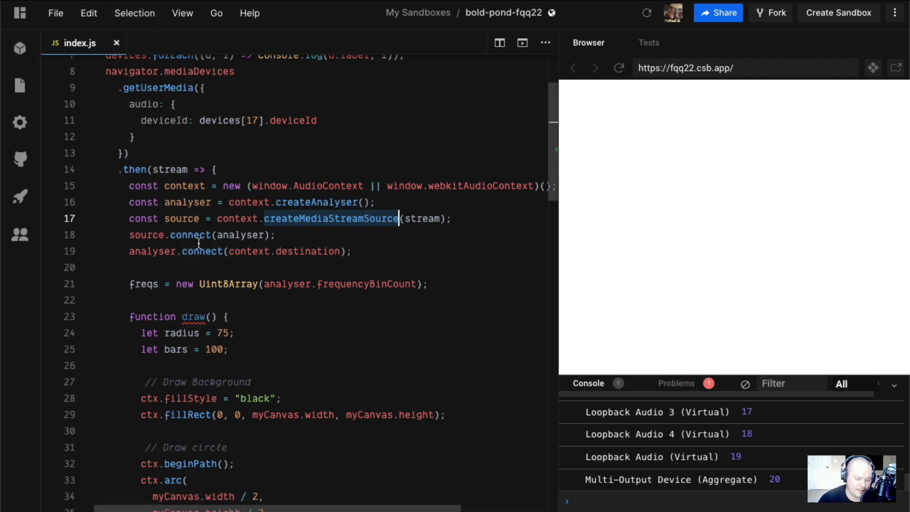
pyautogui.moveTo(180, 261)
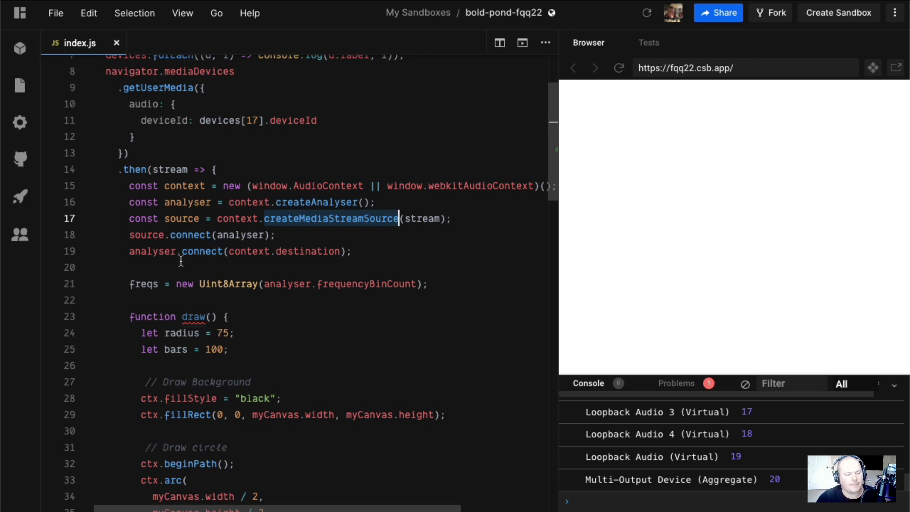
pyautogui.moveTo(209, 268)
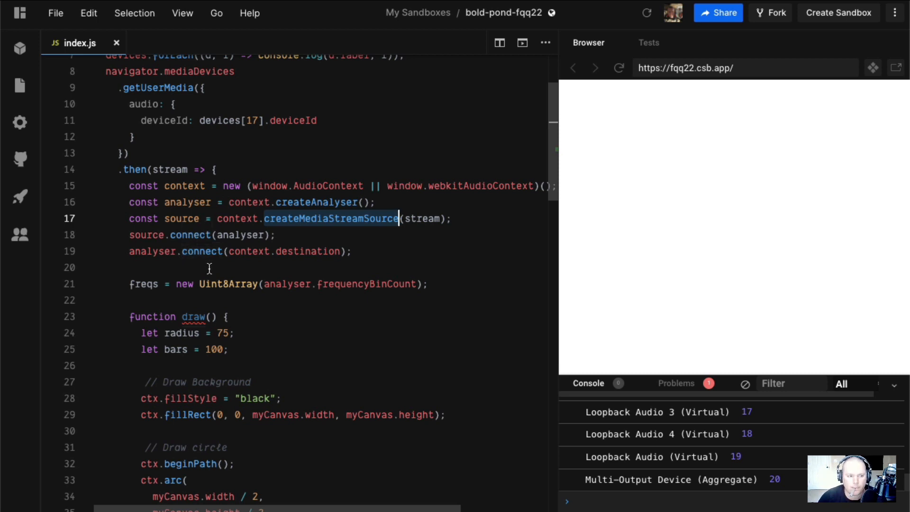
pyautogui.scroll(-3)
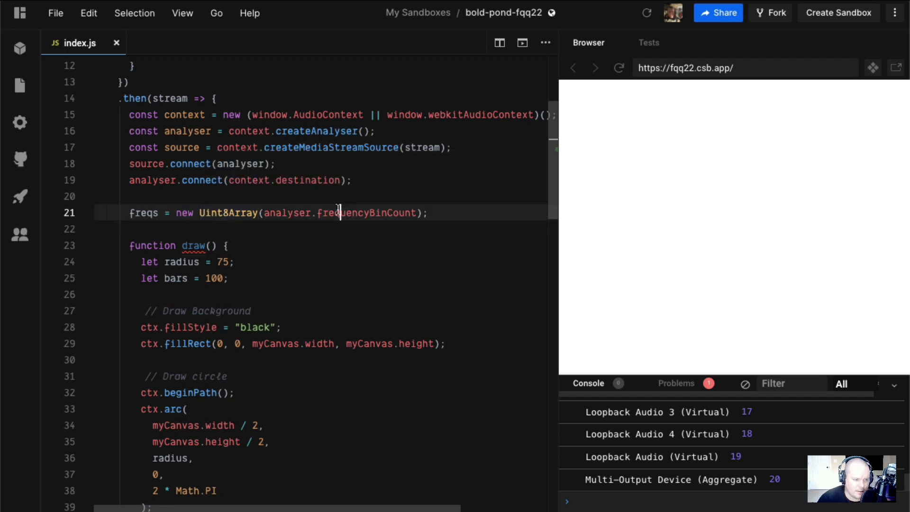
pyautogui.doubleClick(366, 213)
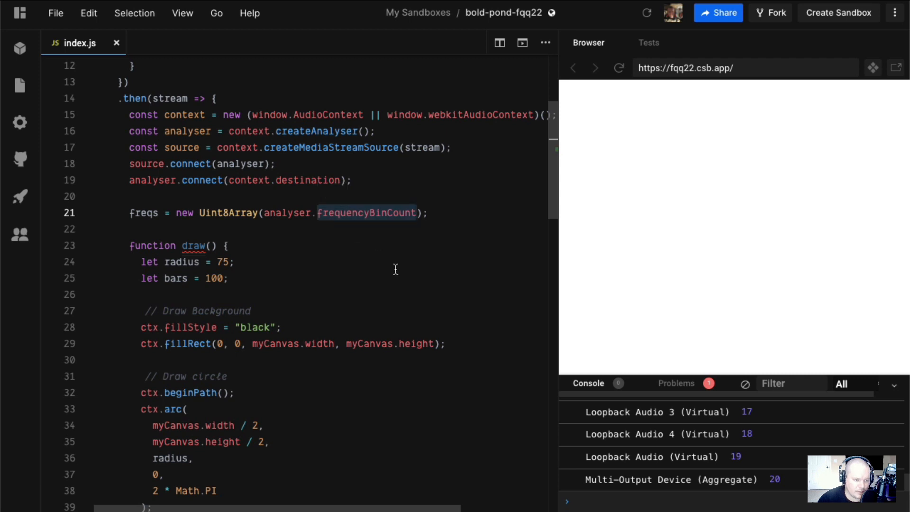
pyautogui.moveTo(350, 278)
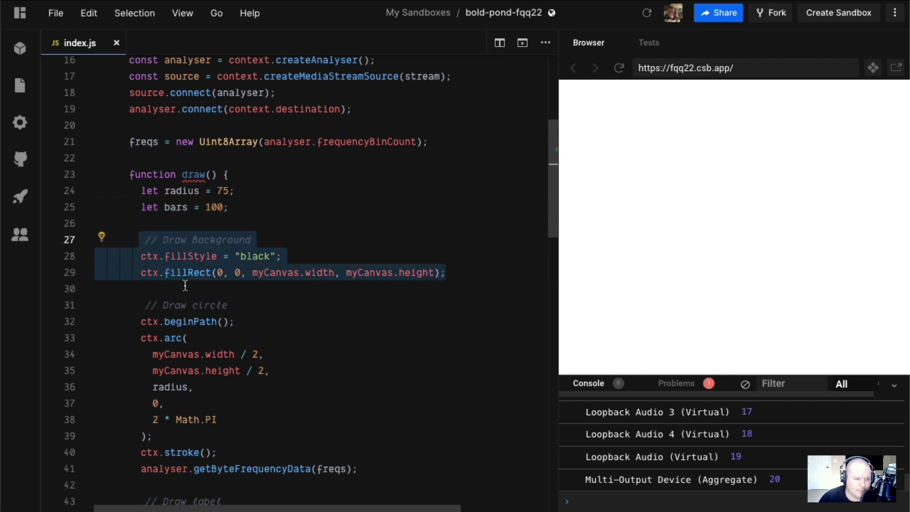
pyautogui.scroll(-3)
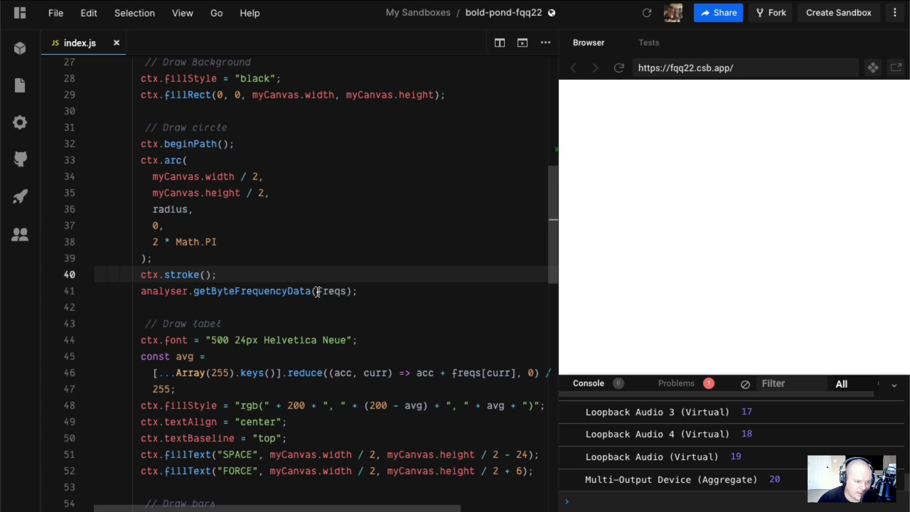
pyautogui.moveTo(334, 302)
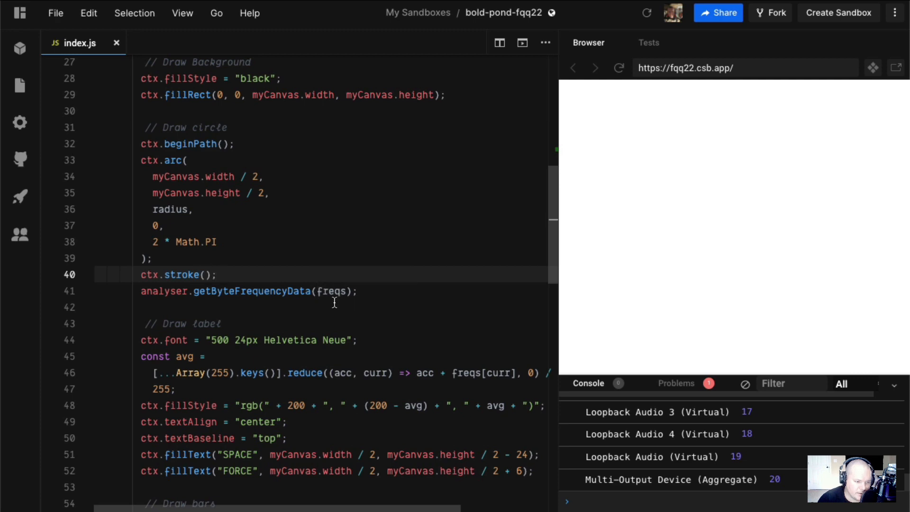
pyautogui.scroll(-3)
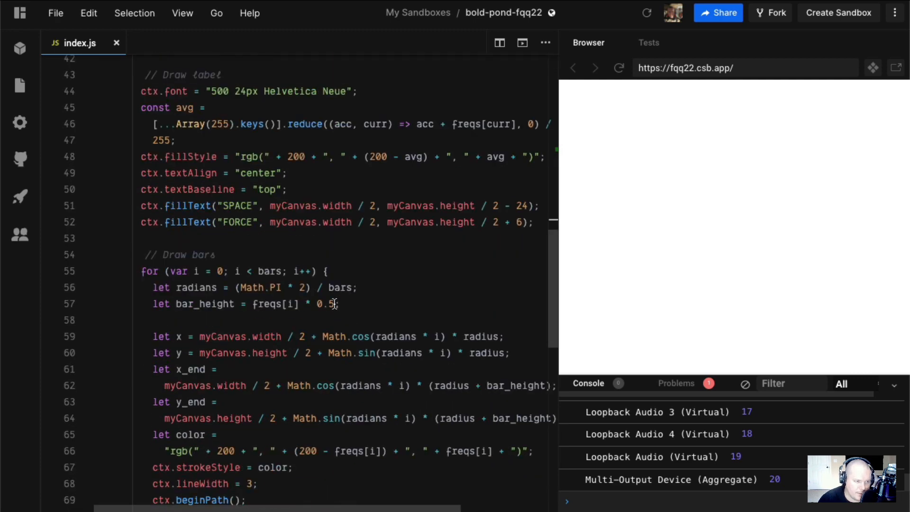
pyautogui.moveTo(232, 201)
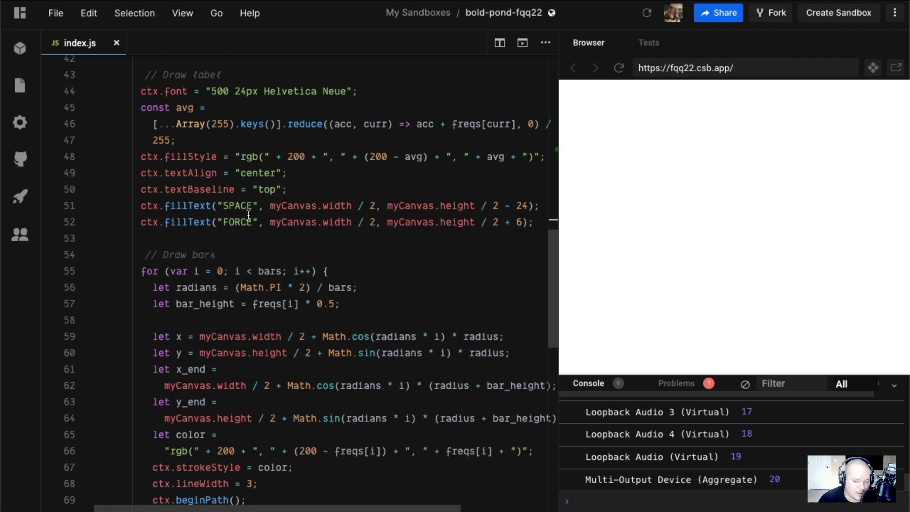
pyautogui.moveTo(248, 215)
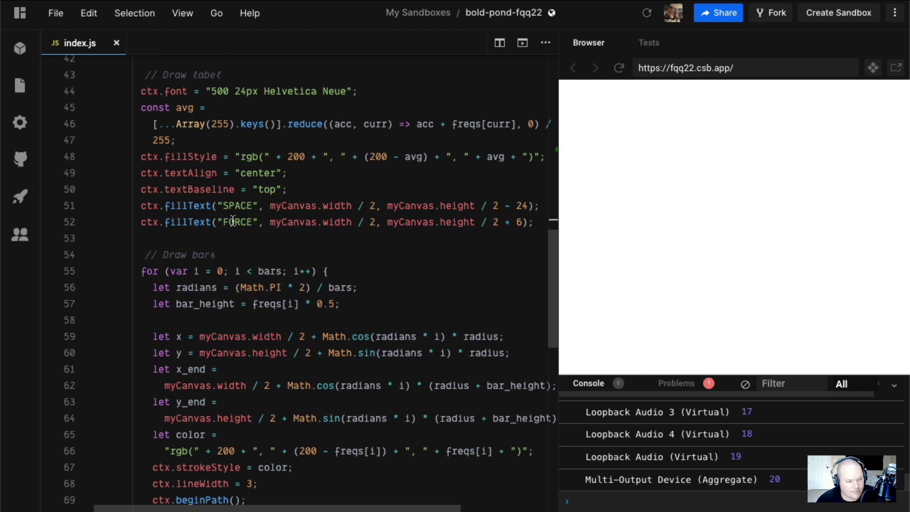
pyautogui.moveTo(251, 235)
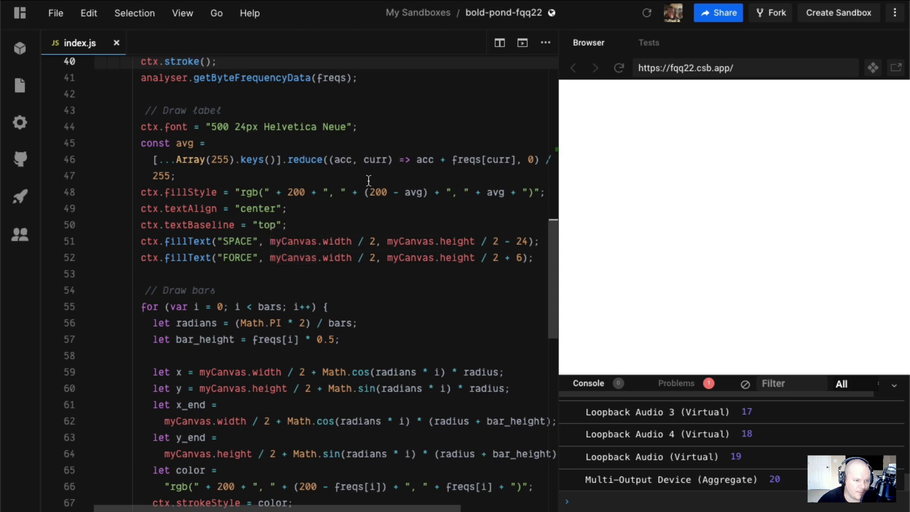
pyautogui.moveTo(370, 241)
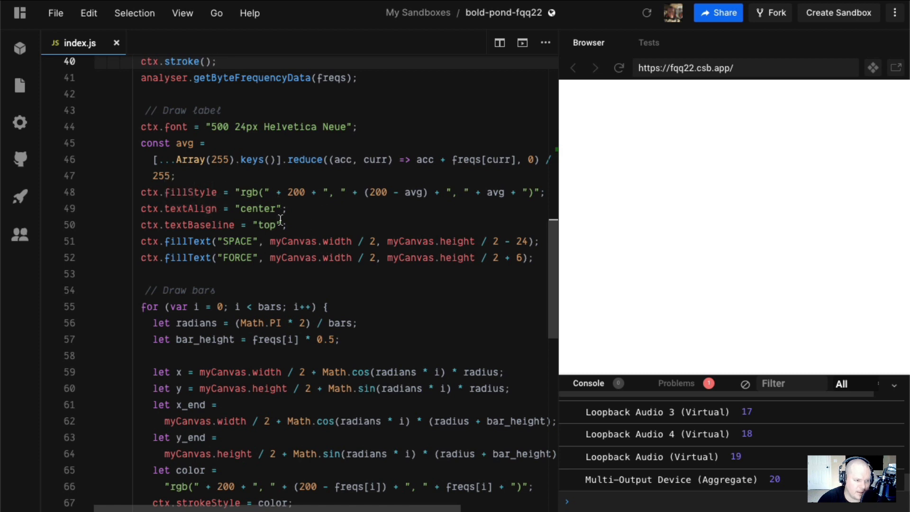
pyautogui.moveTo(252, 228)
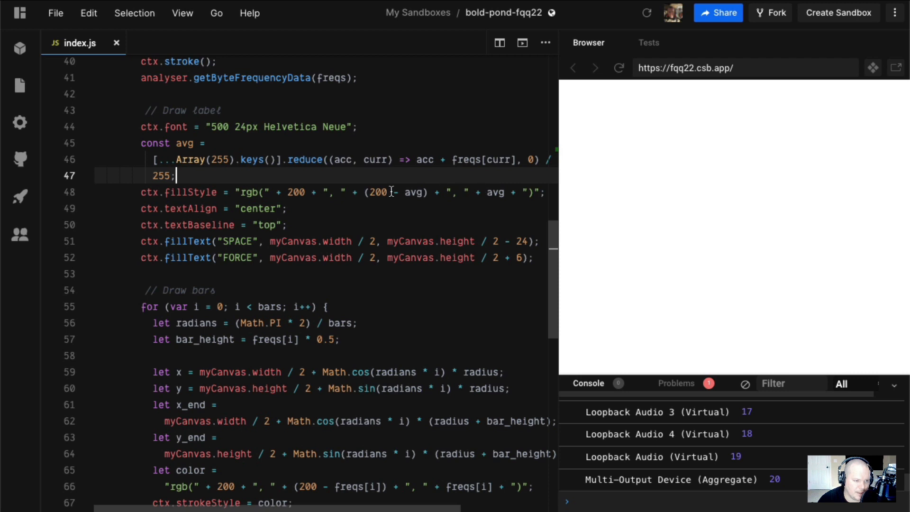
pyautogui.scroll(-3)
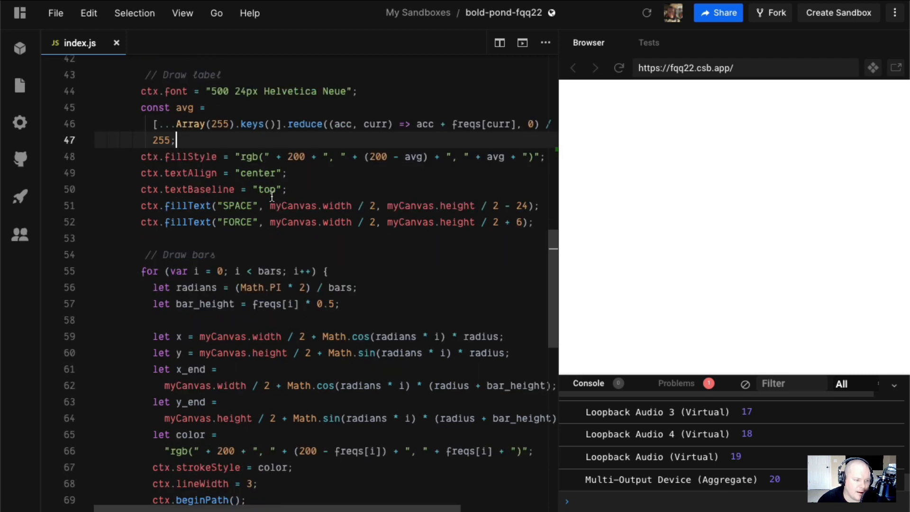
pyautogui.scroll(-3)
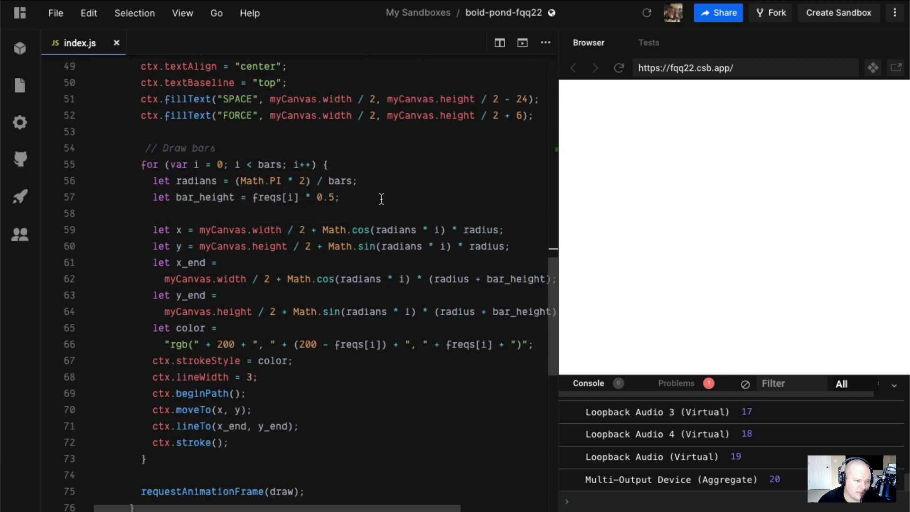
pyautogui.scroll(-3)
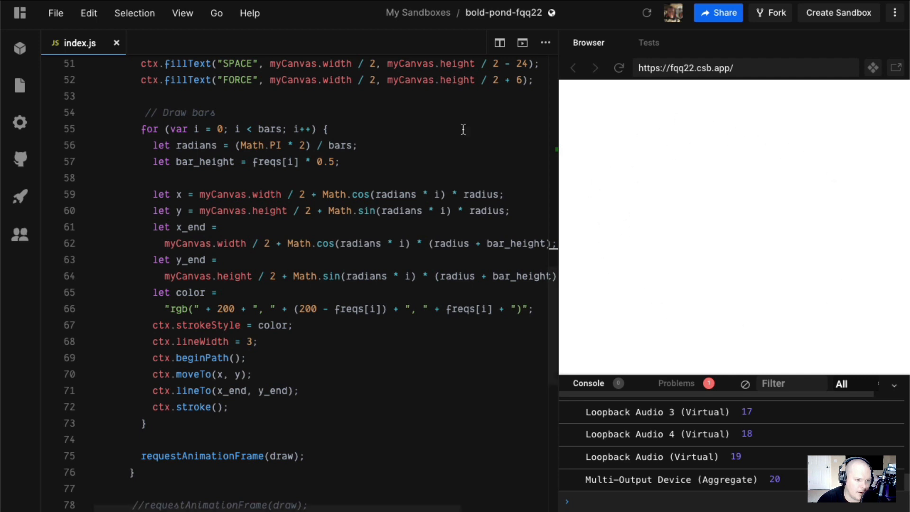
pyautogui.scroll(-3)
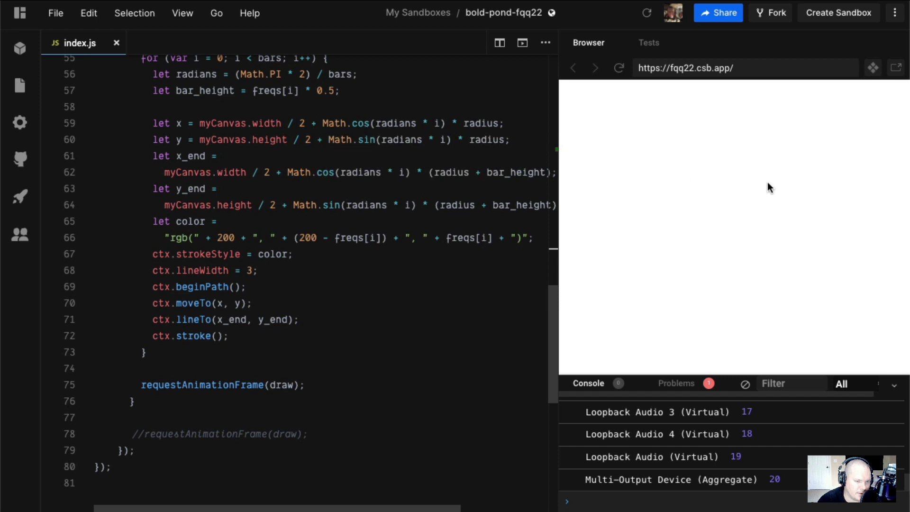
pyautogui.moveTo(853, 254)
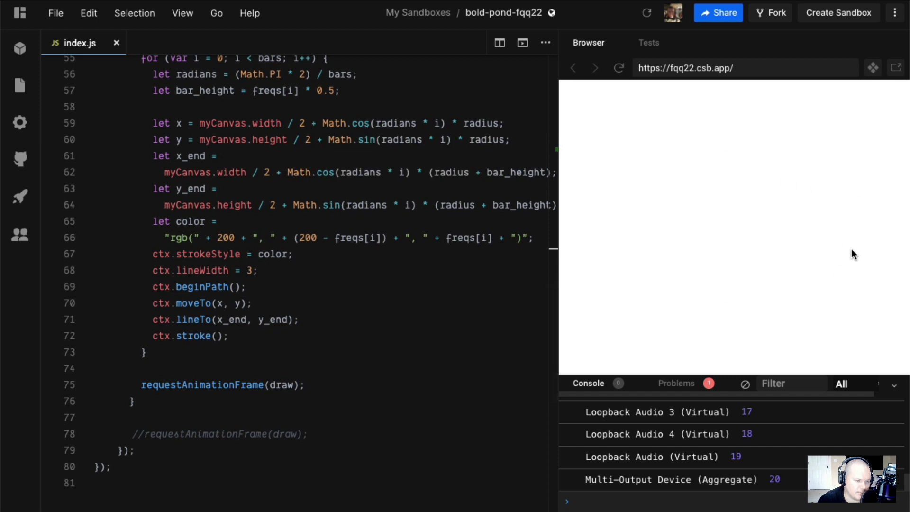
pyautogui.moveTo(787, 307)
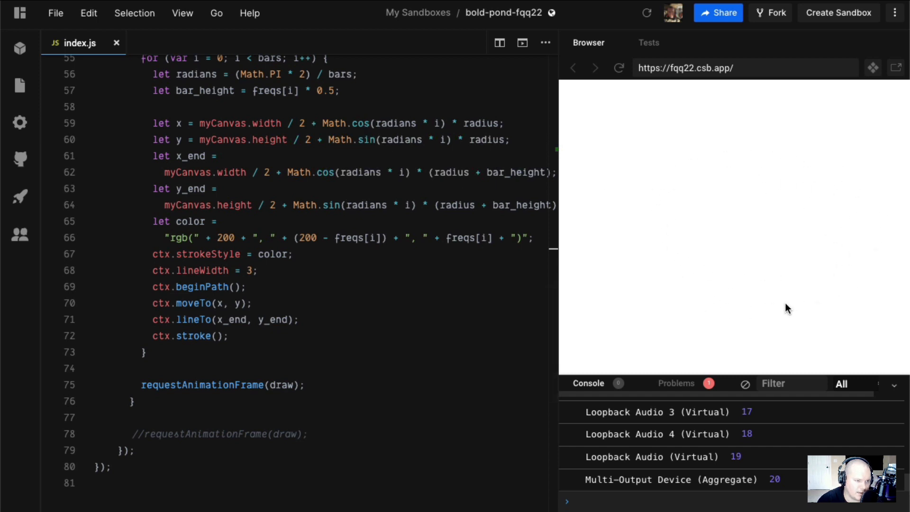
pyautogui.moveTo(691, 290)
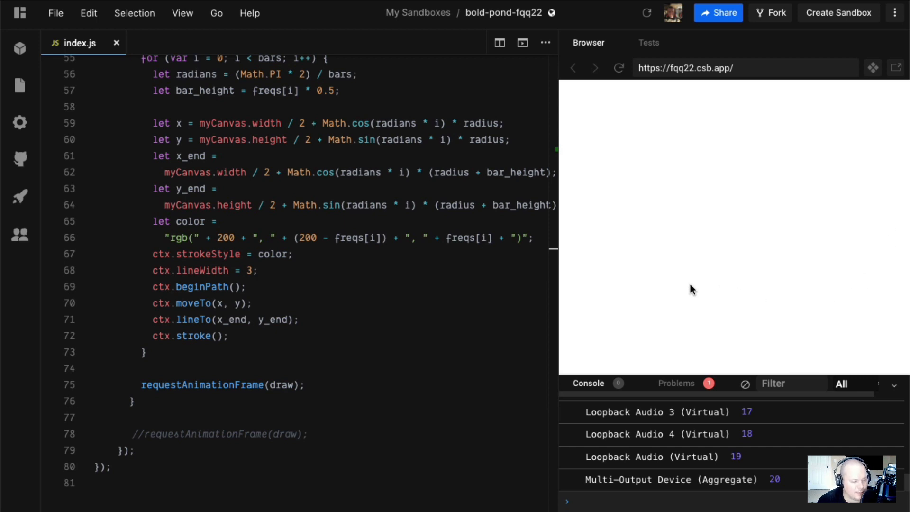
pyautogui.moveTo(375, 257)
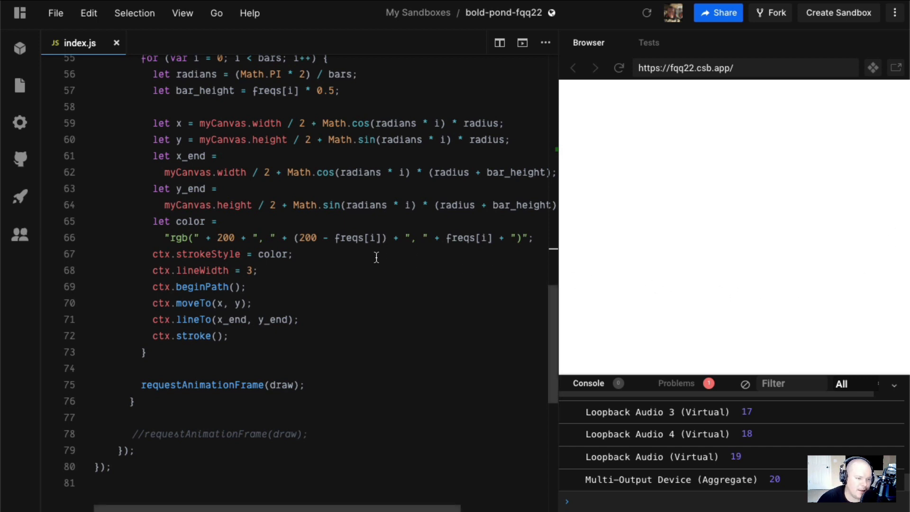
pyautogui.moveTo(260, 210)
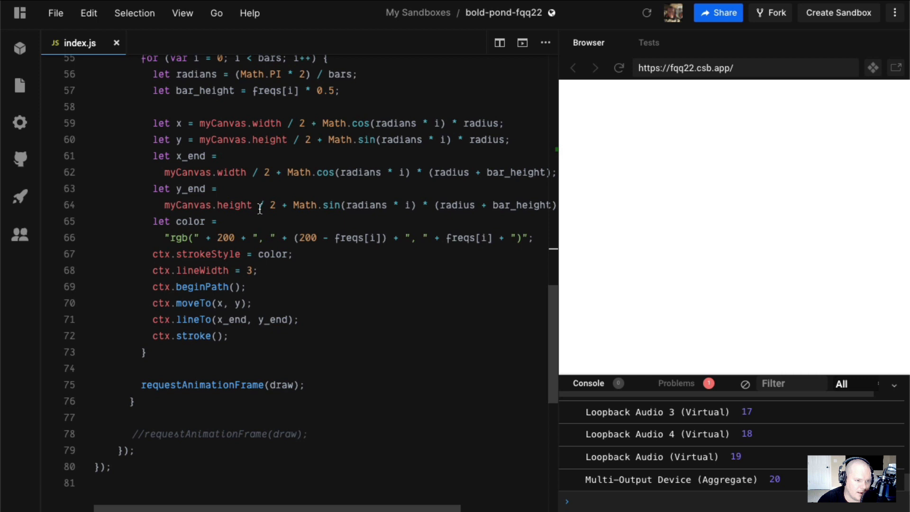
pyautogui.moveTo(215, 247)
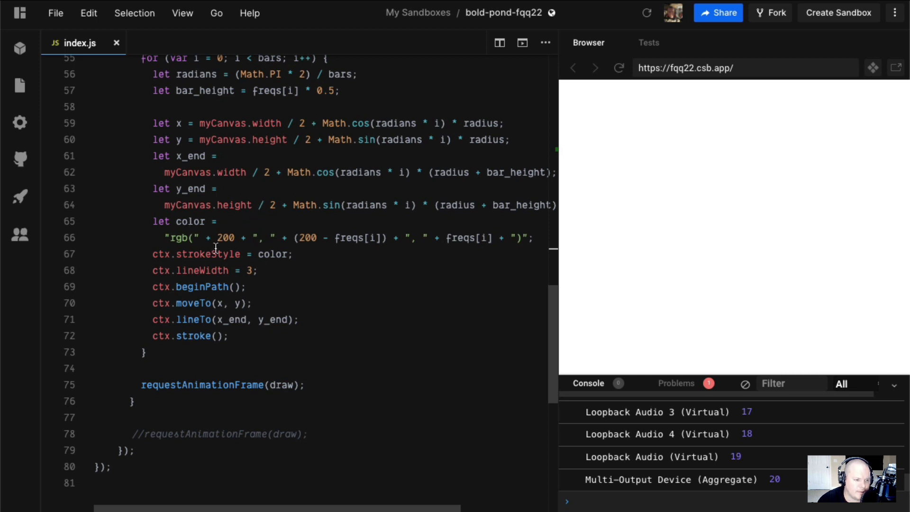
pyautogui.moveTo(209, 96)
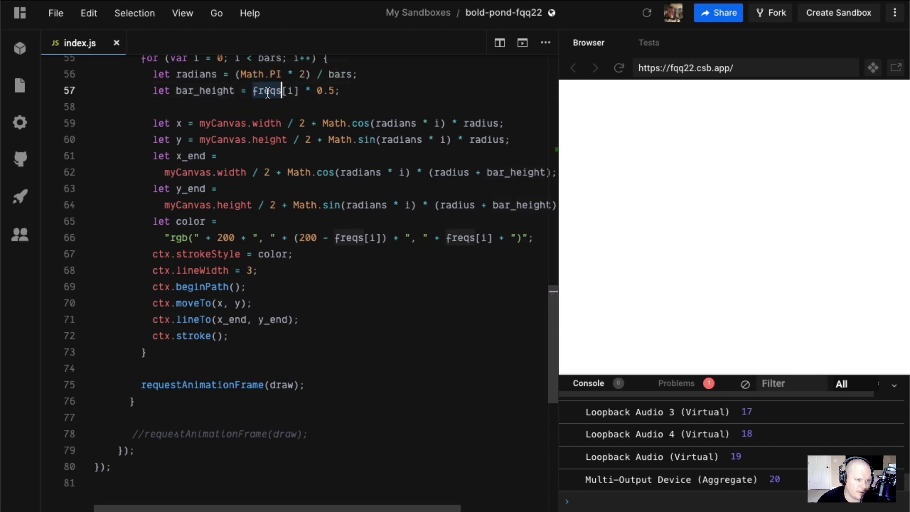
pyautogui.scroll(3)
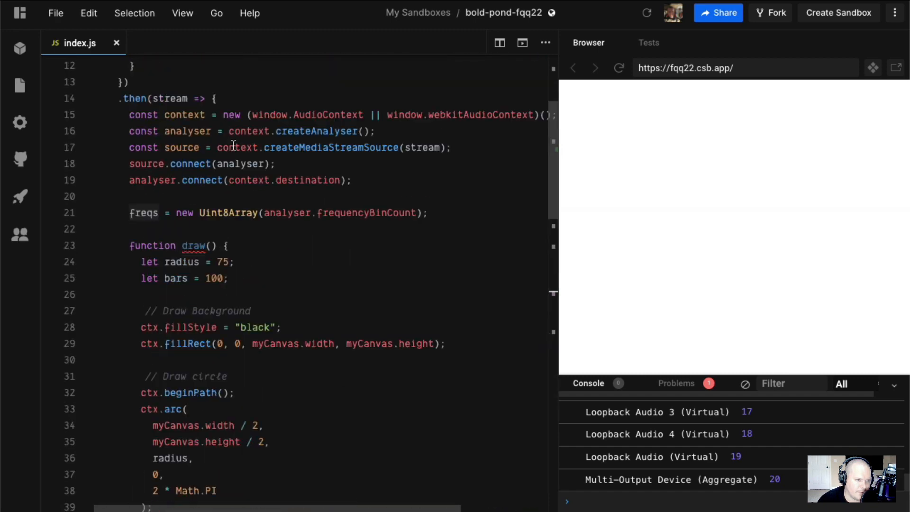
pyautogui.scroll(-3)
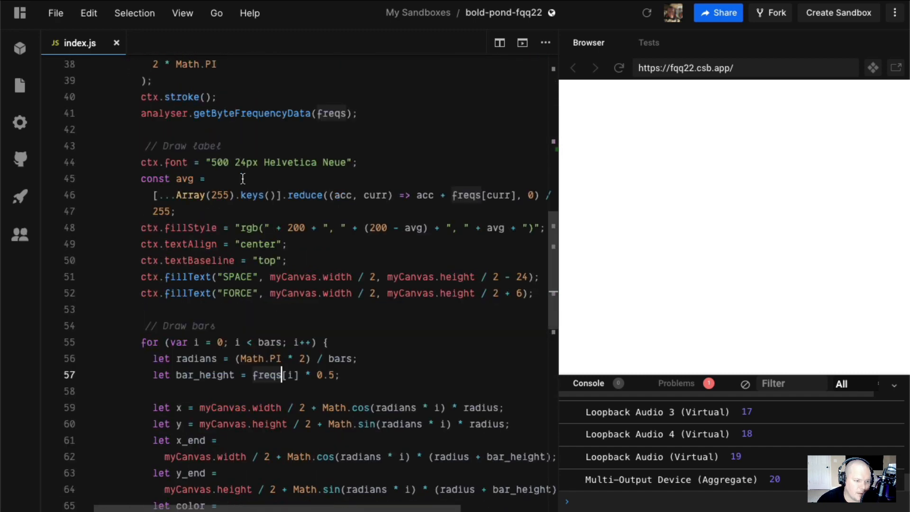
pyautogui.scroll(-3)
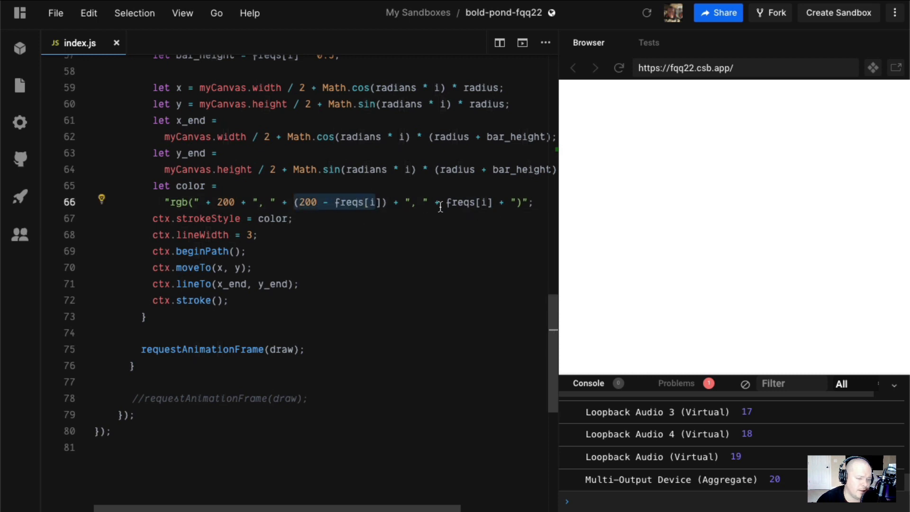
pyautogui.moveTo(460, 203)
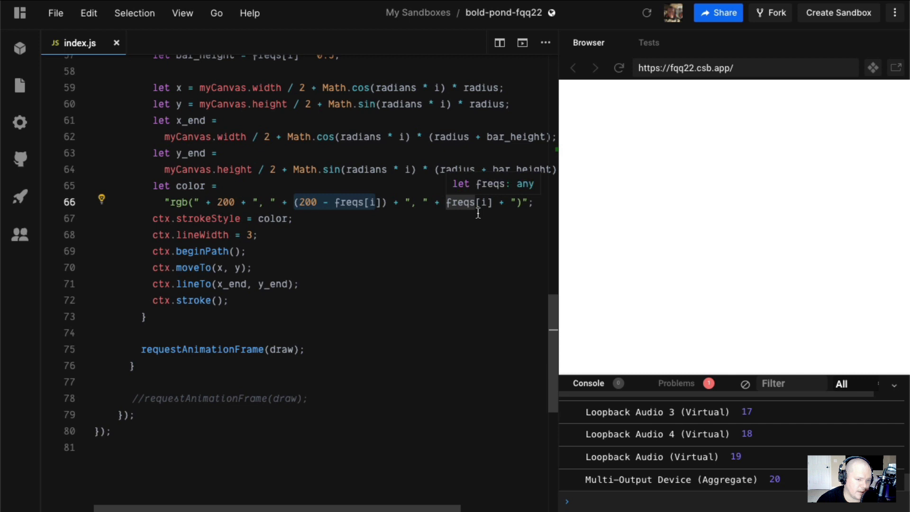
pyautogui.moveTo(495, 224)
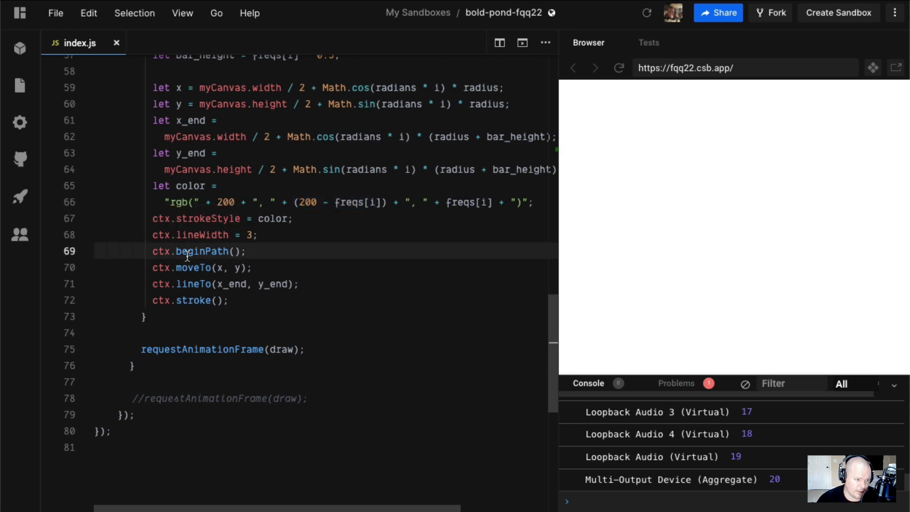
pyautogui.doubleClick(193, 267)
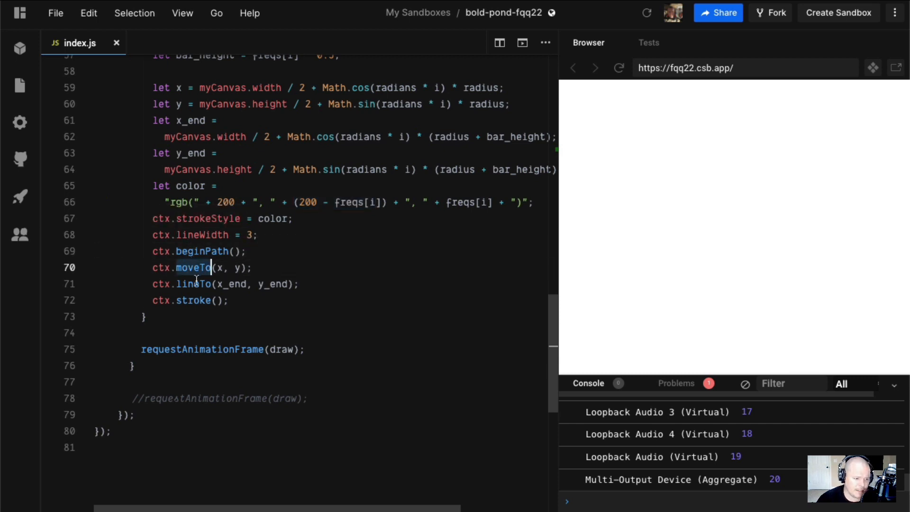